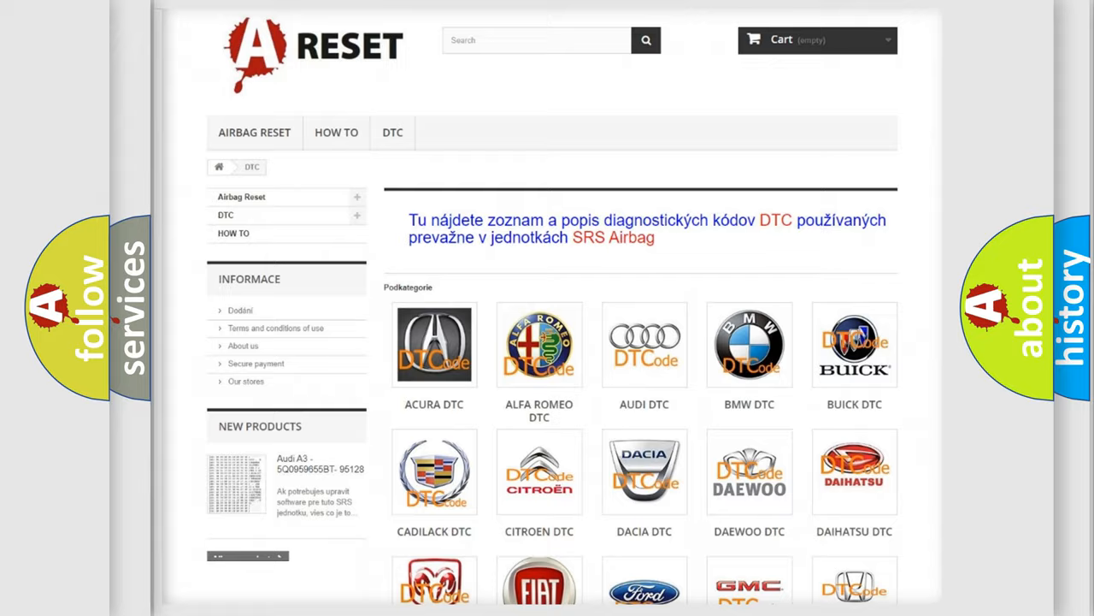
- Locate and select the Lincoln DTC logo in the A RESET brand grid
{"action": "scroll", "scroll_direction": "down", "scroll_amount": 3}
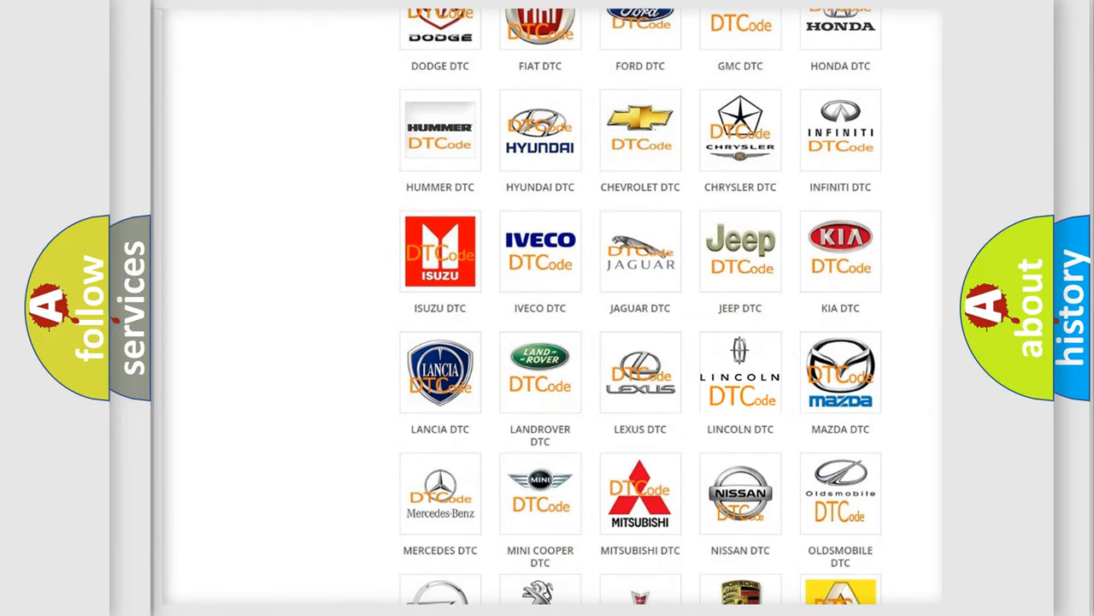
{"action": "left_click", "coordinate": [741, 373]}
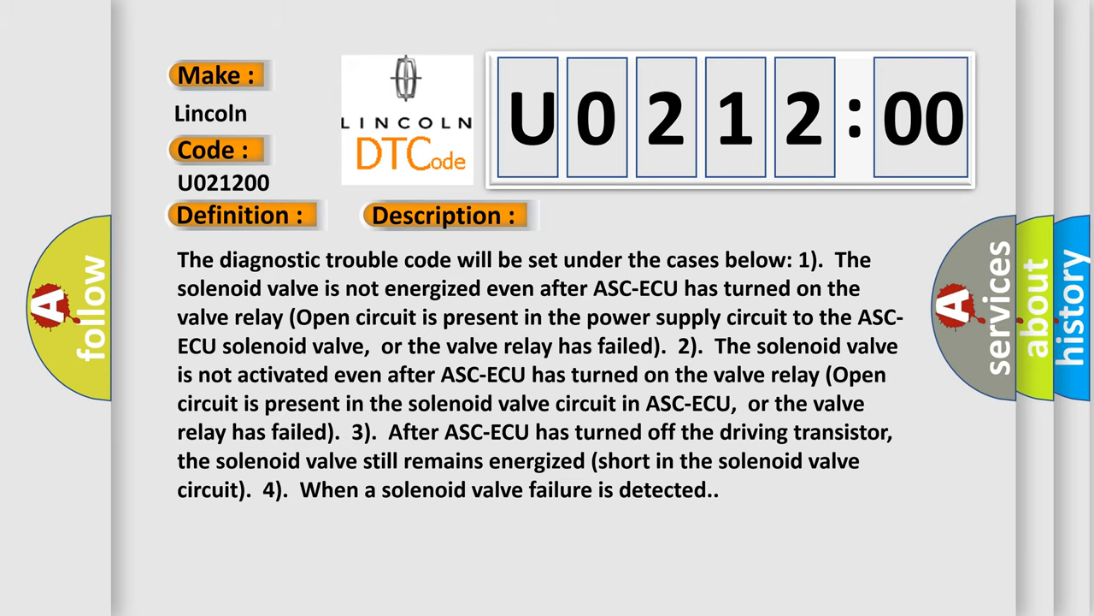
- Advance from the U021200 description slide to the Cause slide: ASC-ECU malfunction, no sub type
{"action": "left_click", "coordinate": [629, 215]}
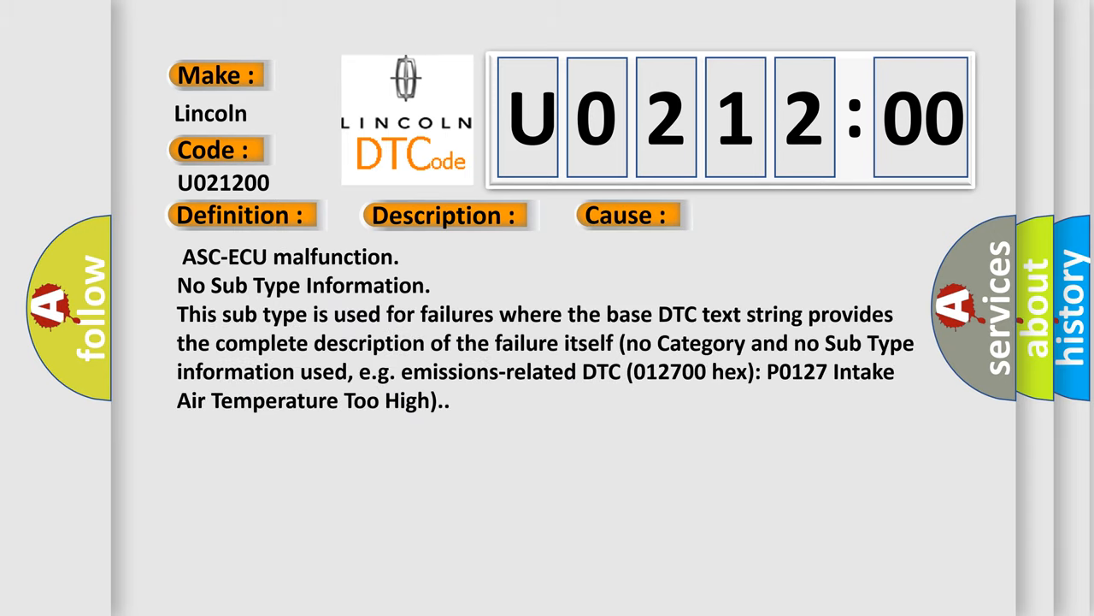